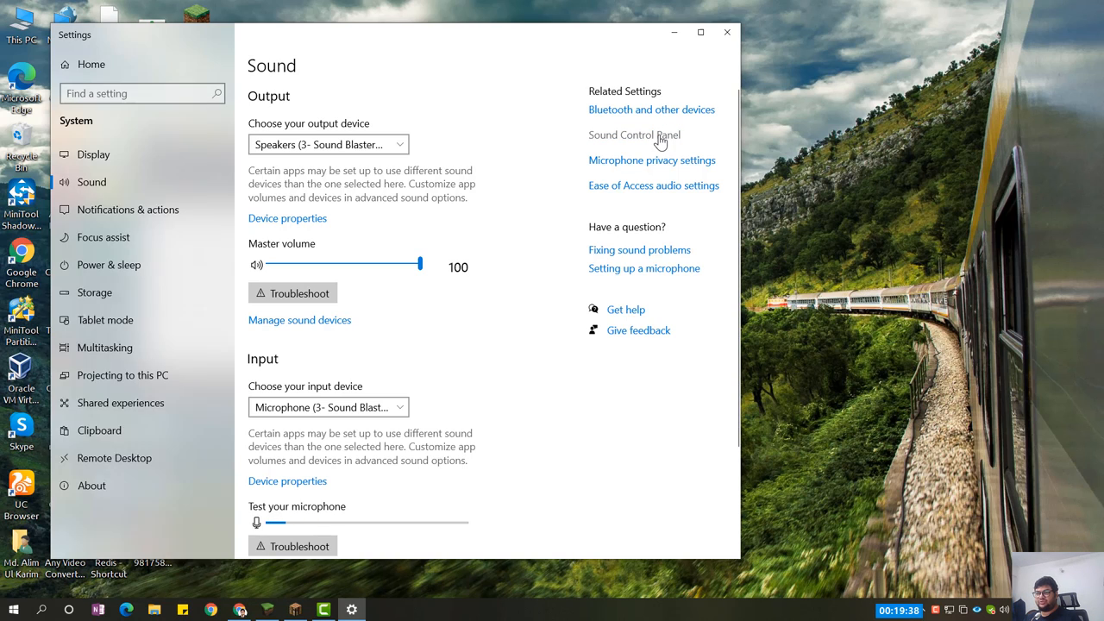
- Open the classic Sound Control Panel, showing Sound Blaster speakers as the default playback device
left_click(634, 135)
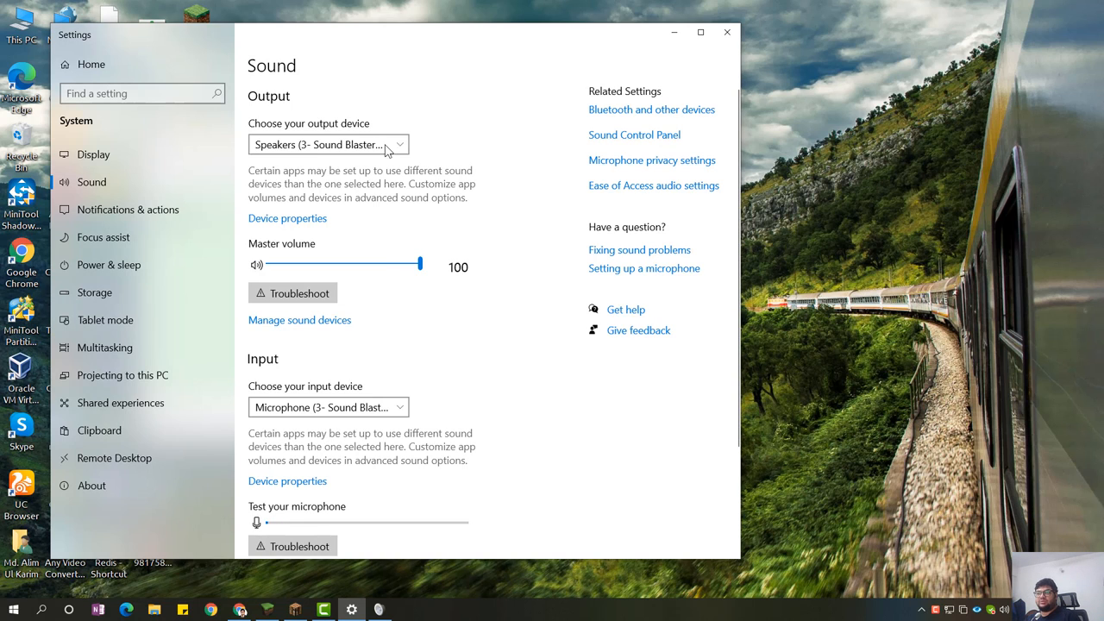
left_click(634, 135)
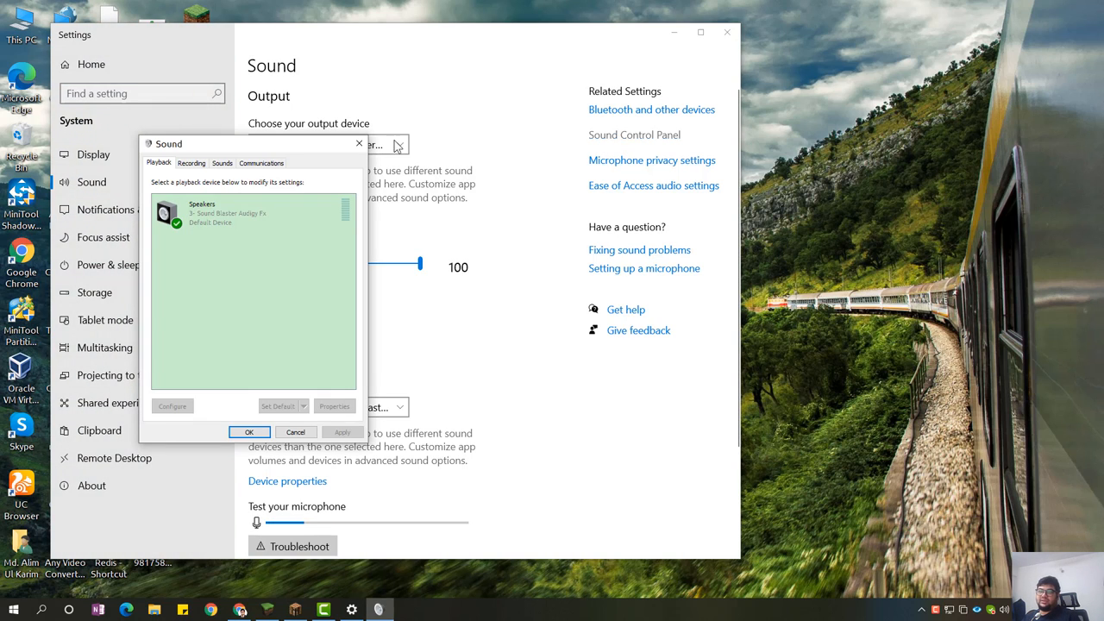
- Open Properties for the Sound Blaster Audigy Fx microphone from the recording devices
left_click(191, 163)
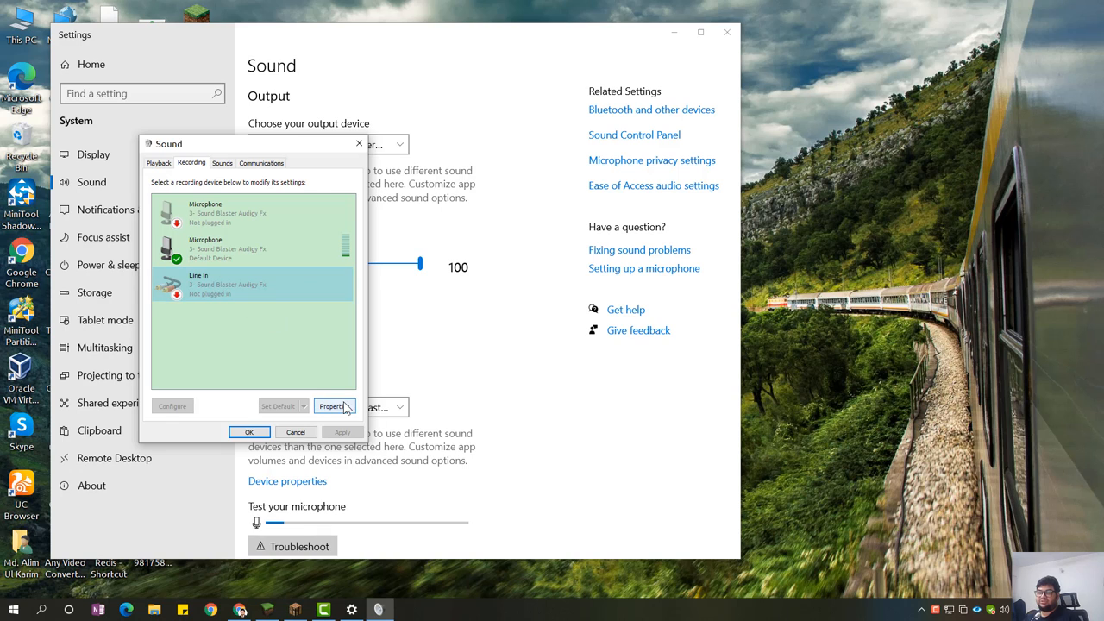
left_click(331, 406)
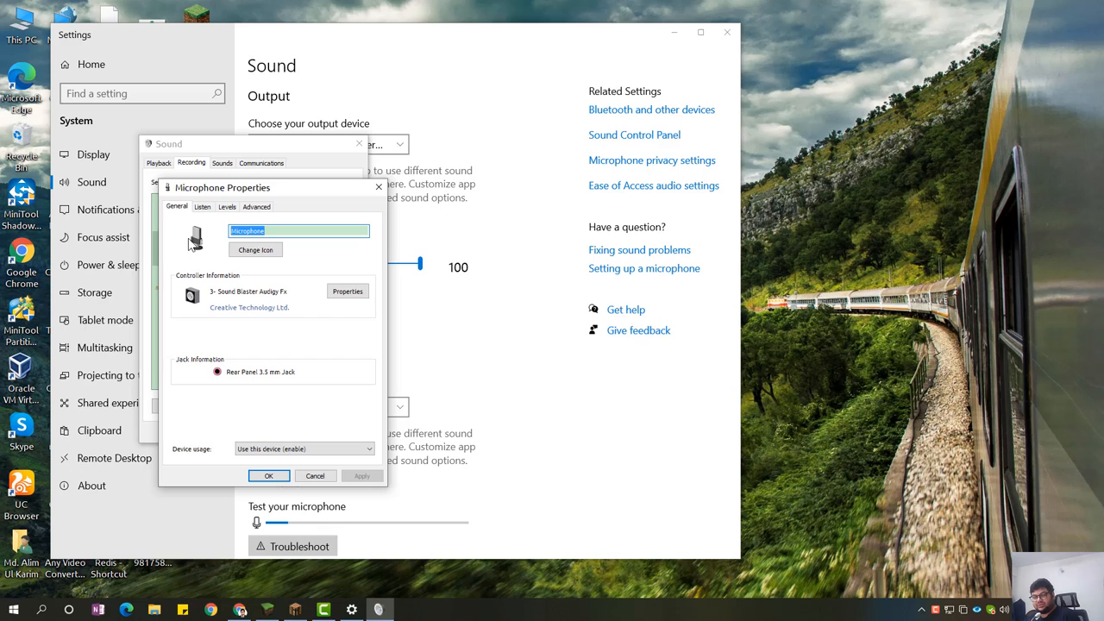
- Raise Microphone Boost to +30.0 dB, return it to 0.0 dB, then view Advanced settings
left_click(202, 206)
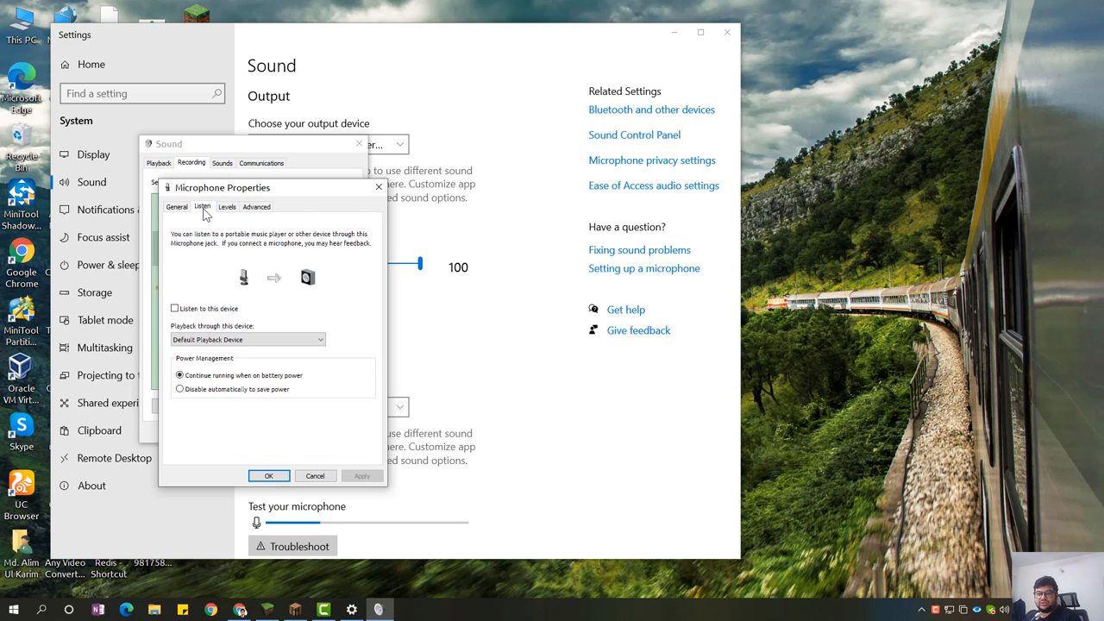
left_click(226, 206)
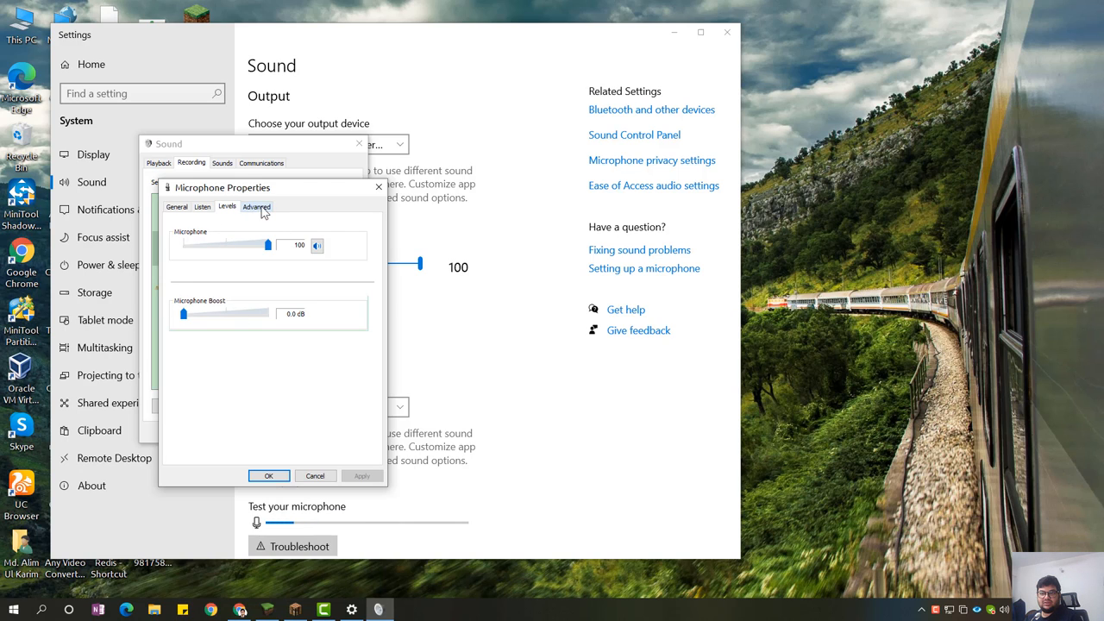
left_click_drag(183, 313, 269, 313)
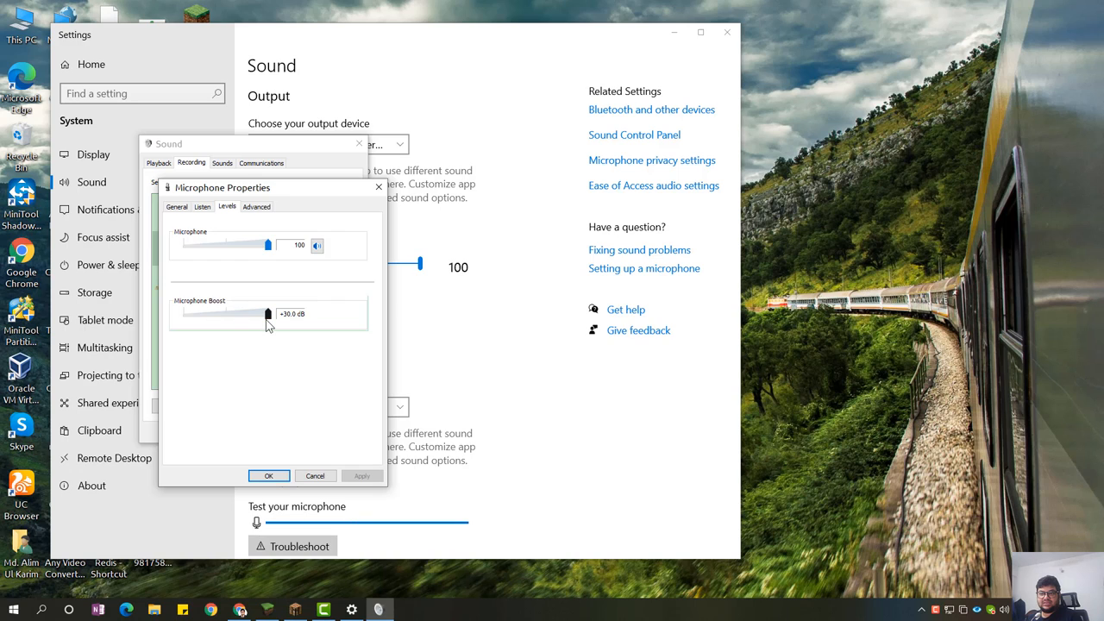
left_click_drag(268, 313, 183, 313)
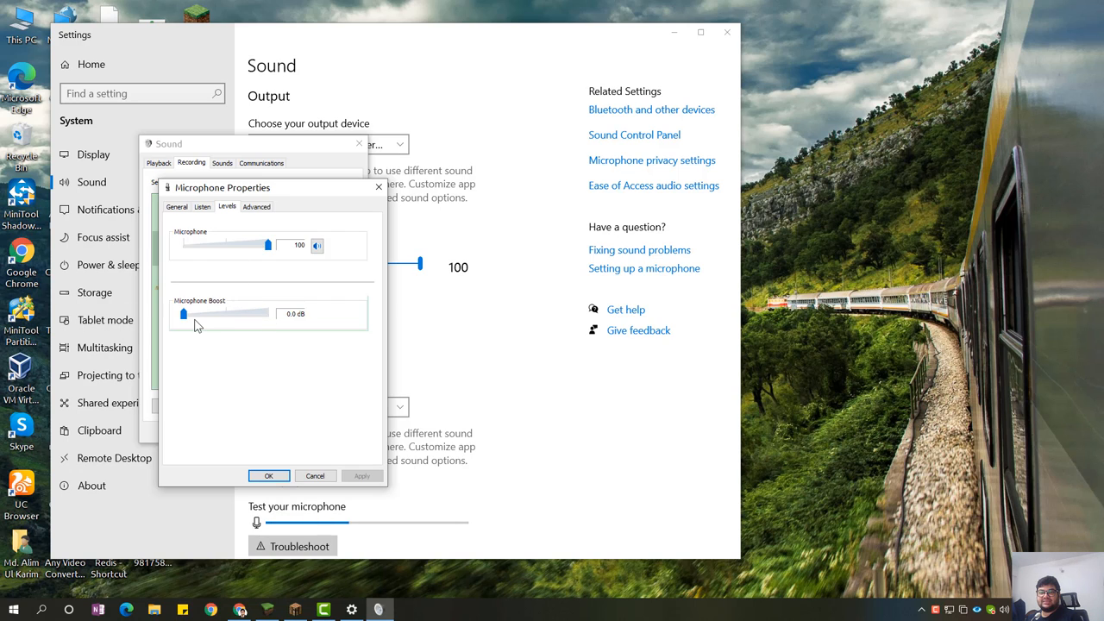
left_click(256, 206)
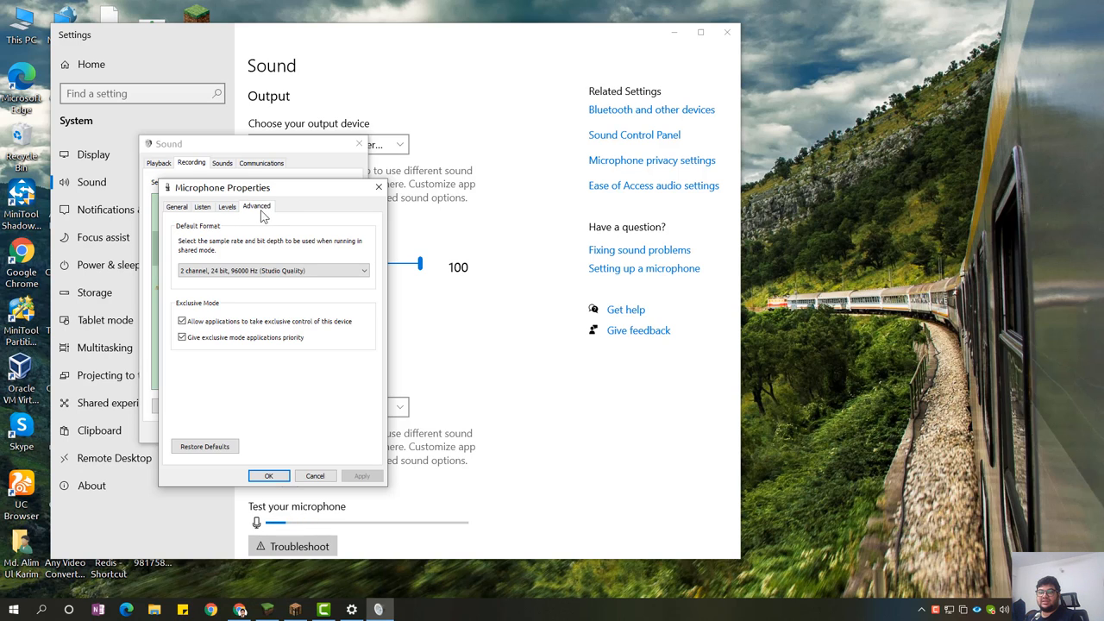
- Keep the 2 channel, 24 bit, 96000 Hz format and review the microphone's Levels, Listen and General tabs
left_click(275, 270)
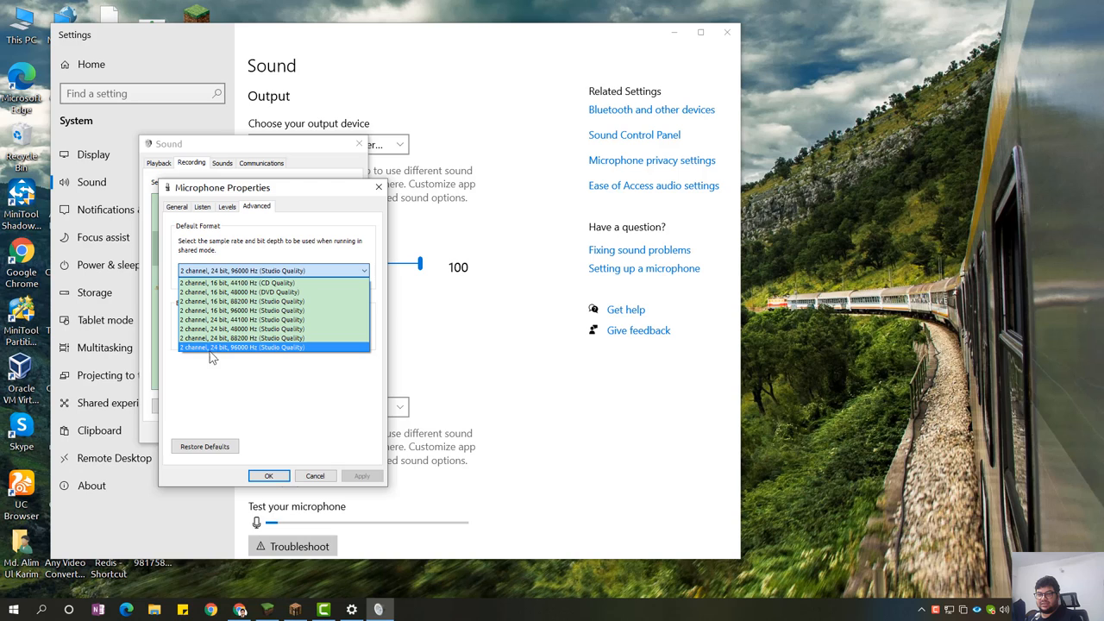
mouse_move(239, 358)
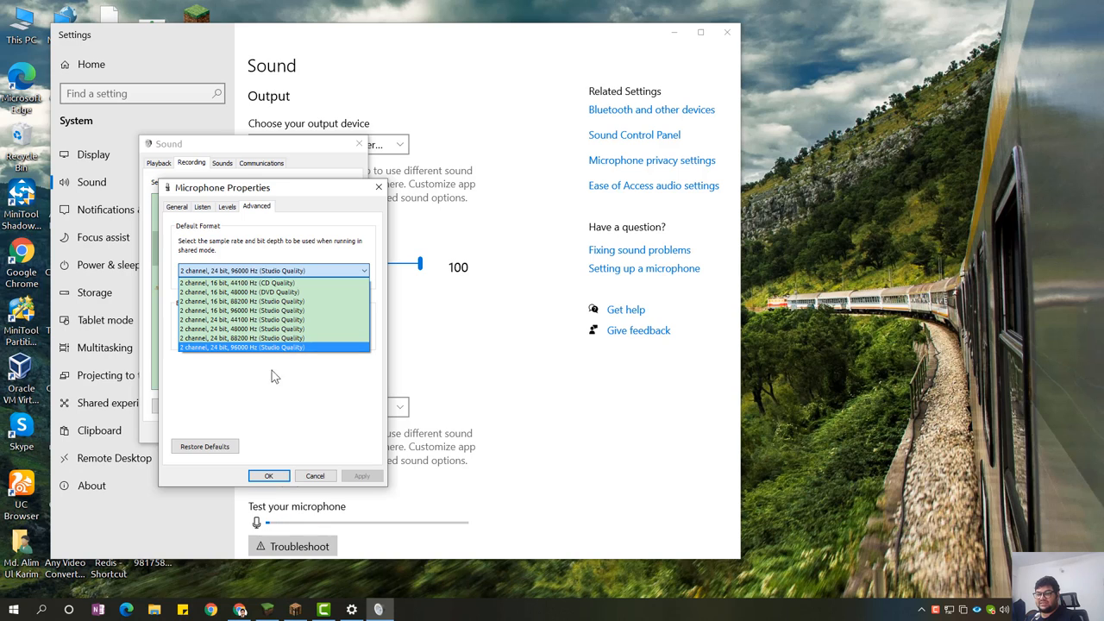
left_click(227, 206)
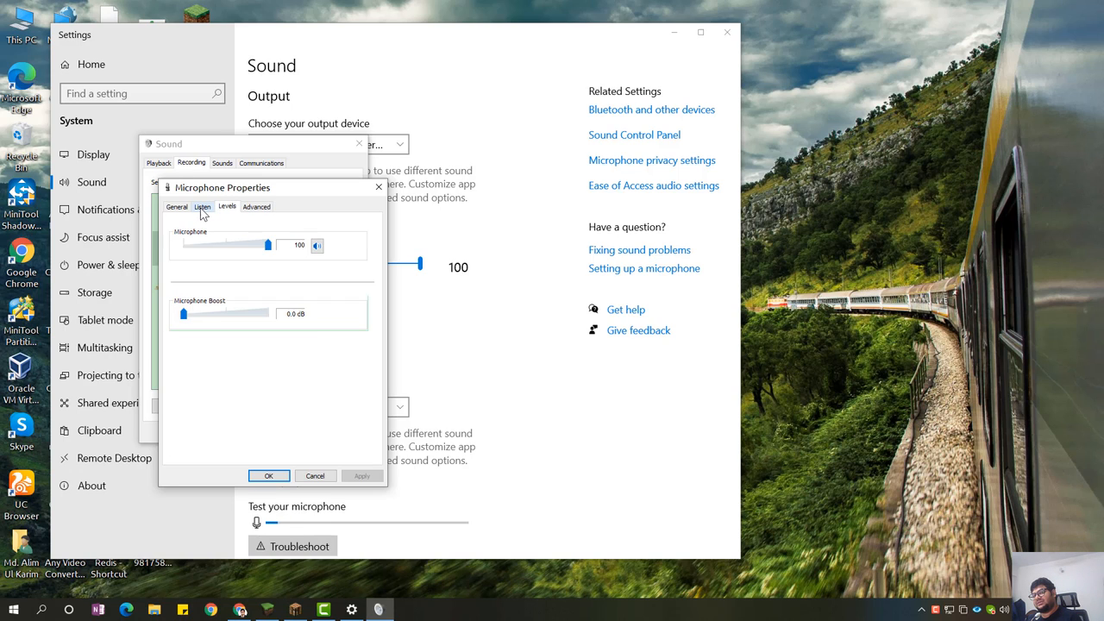
left_click(177, 206)
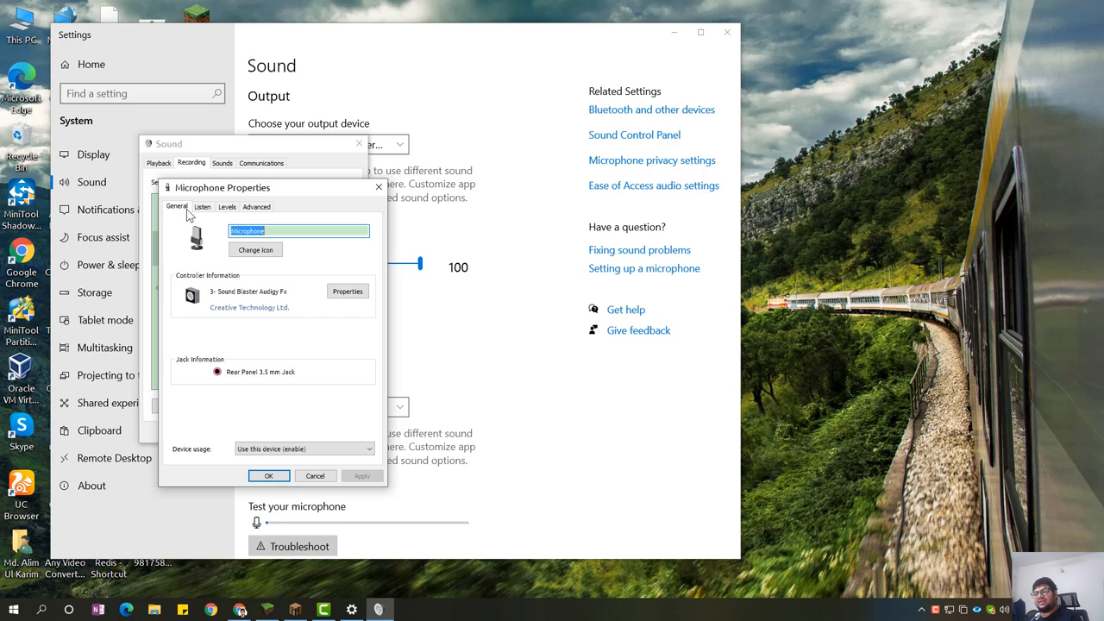
left_click(201, 207)
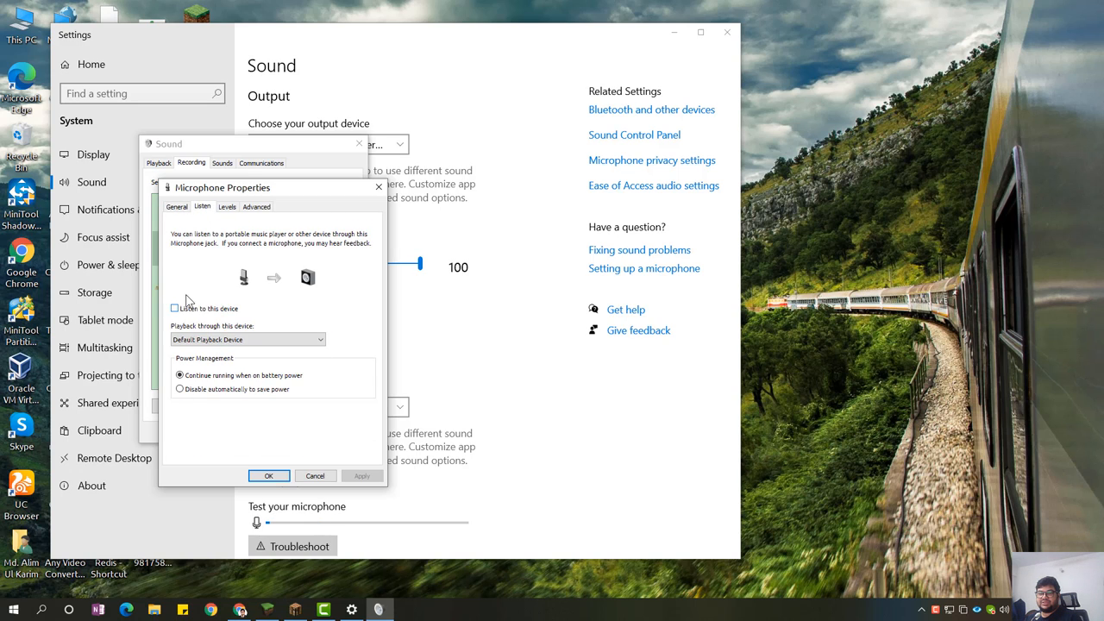
left_click(227, 206)
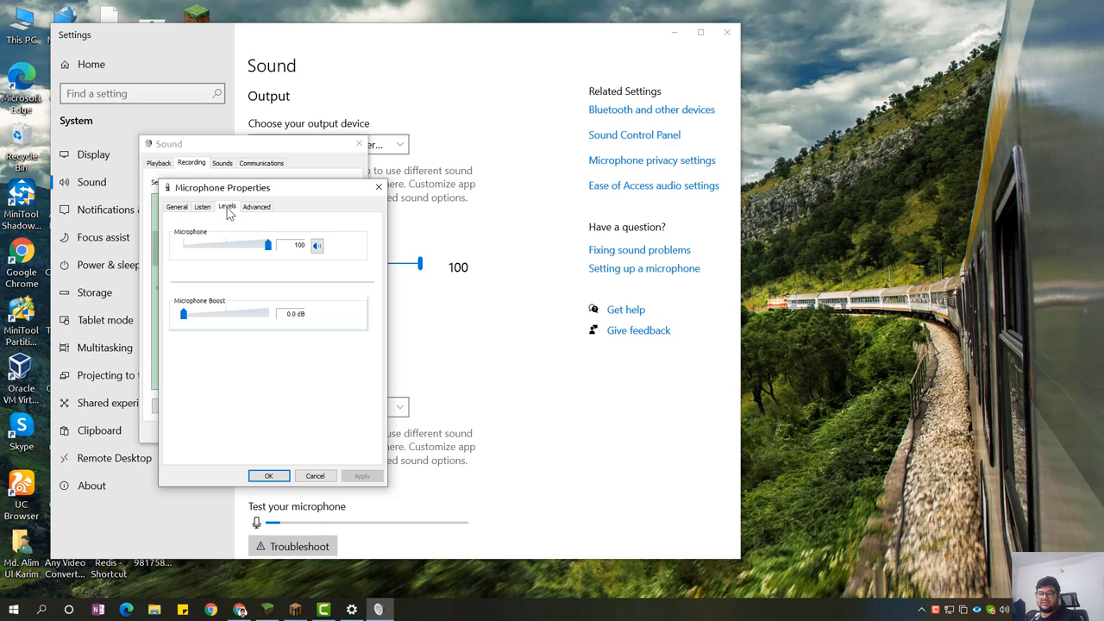
left_click(256, 206)
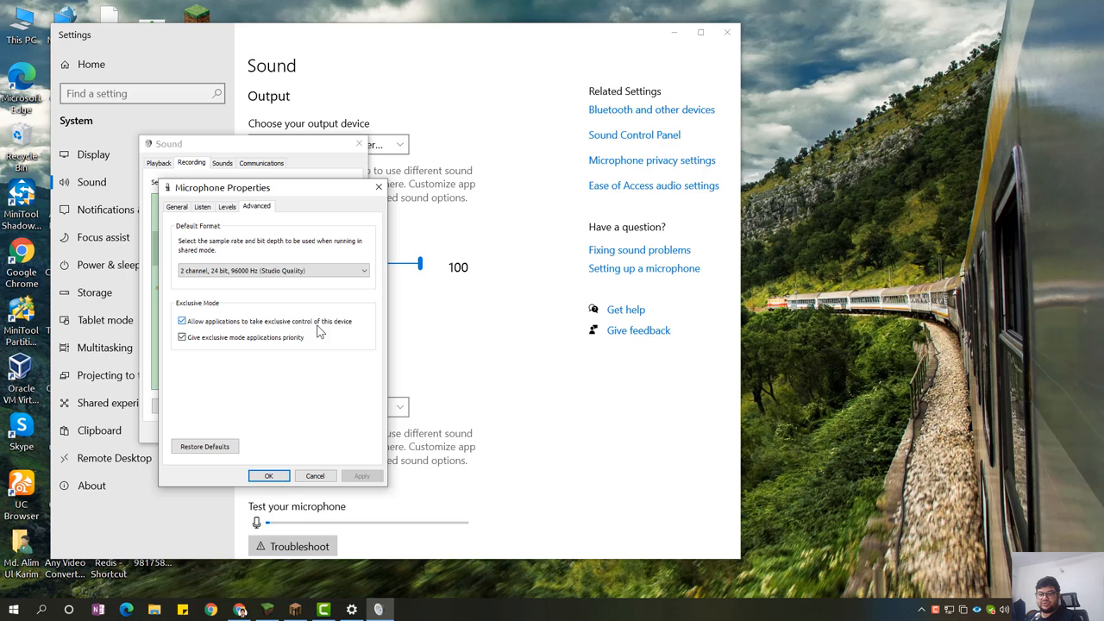
left_click(176, 207)
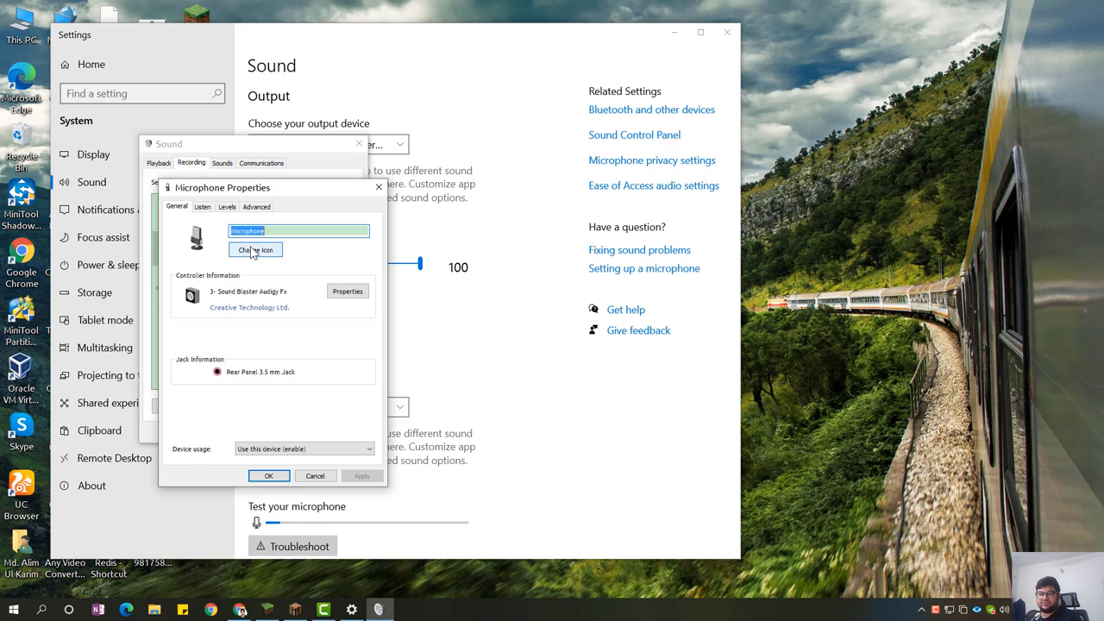
- Check the Sound Blaster driver version 6.0.103.34, then close Microphone Properties
left_click(348, 291)
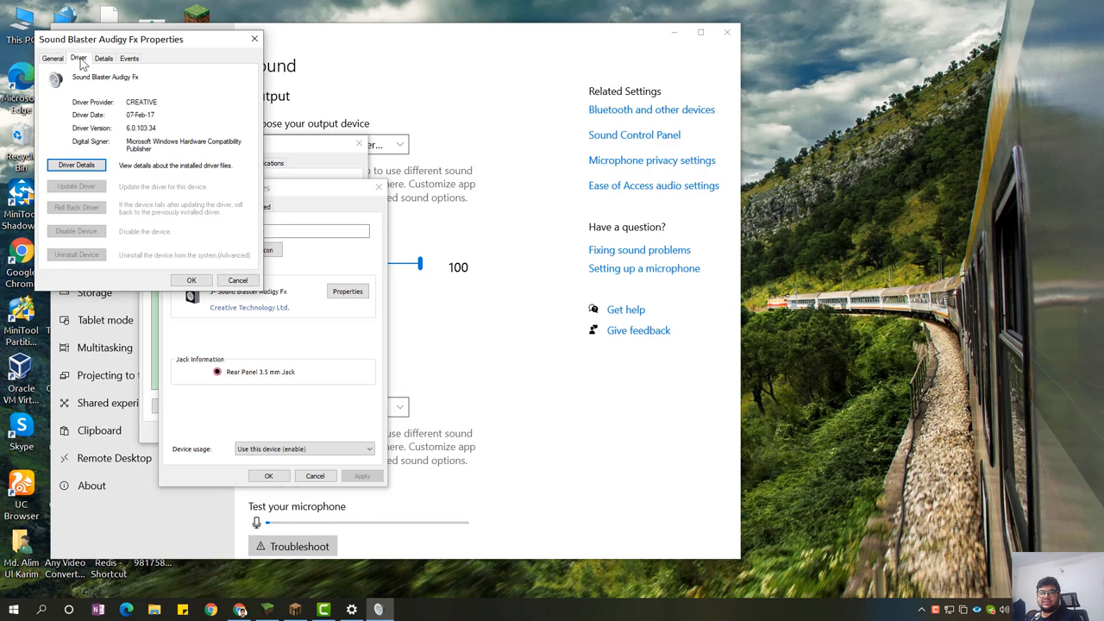
left_click(192, 280)
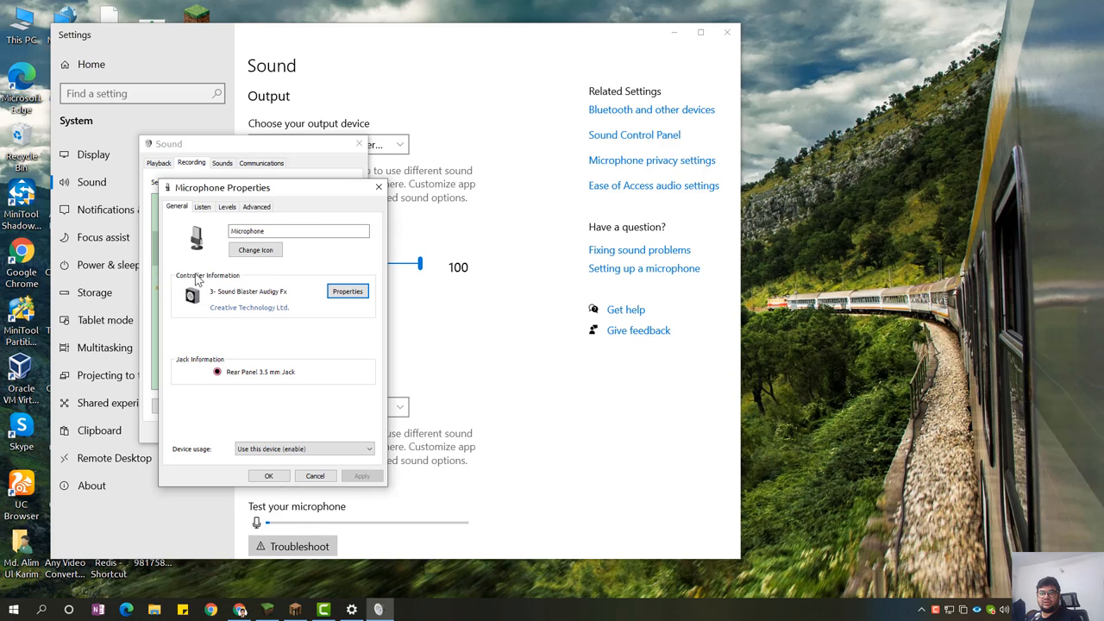
left_click(256, 206)
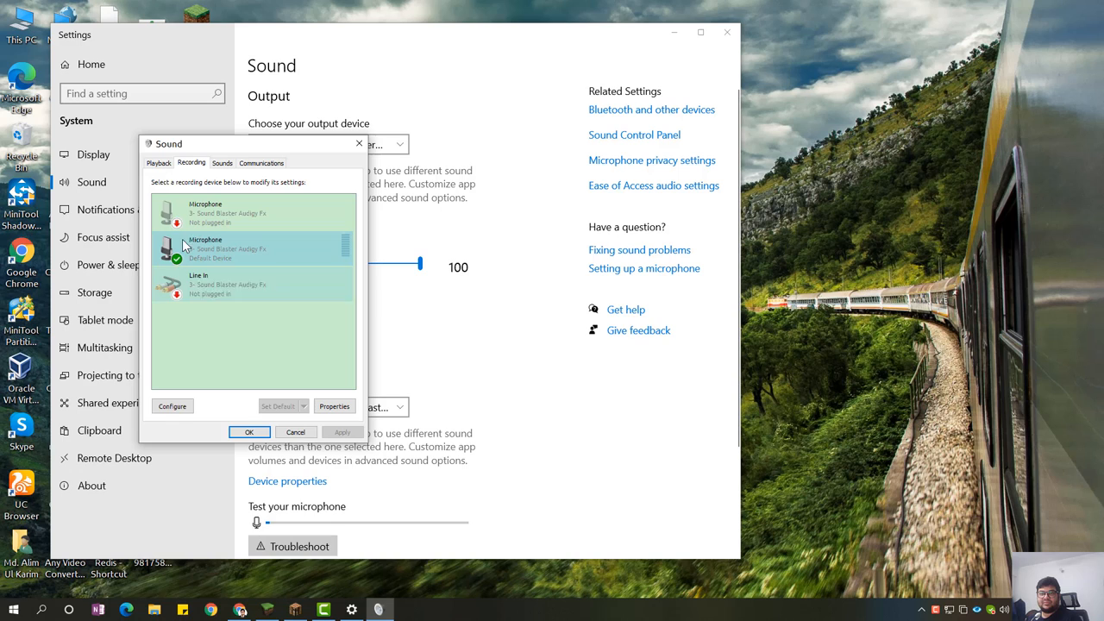
- Choose 24 bit, 192000 Hz as the speakers' default format and review their level 100
left_click(158, 162)
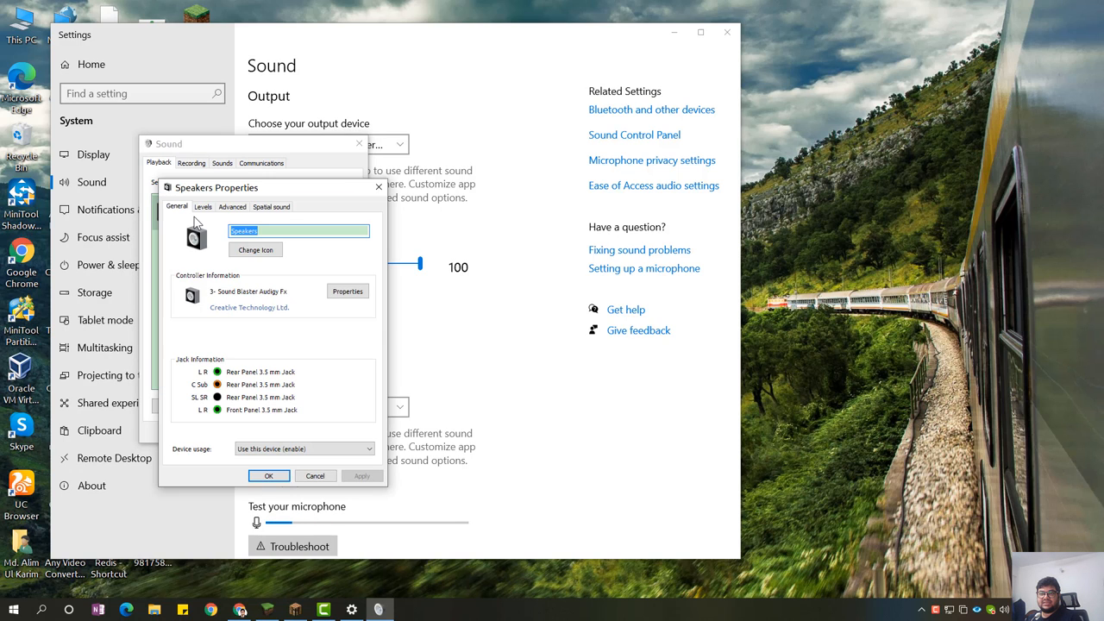
left_click(203, 207)
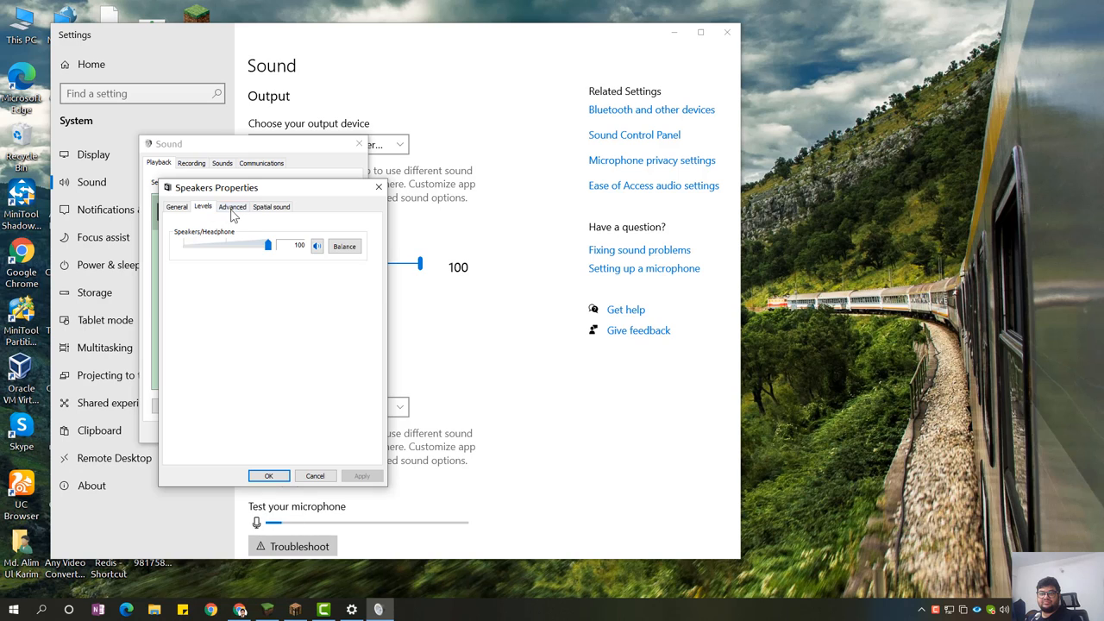
left_click(232, 206)
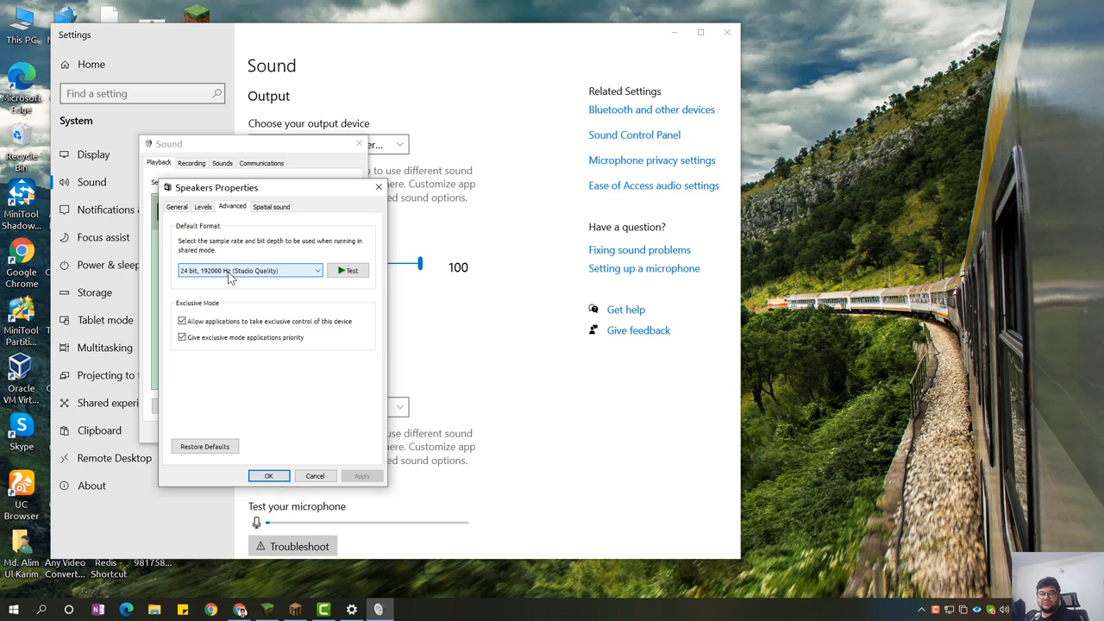
left_click(250, 270)
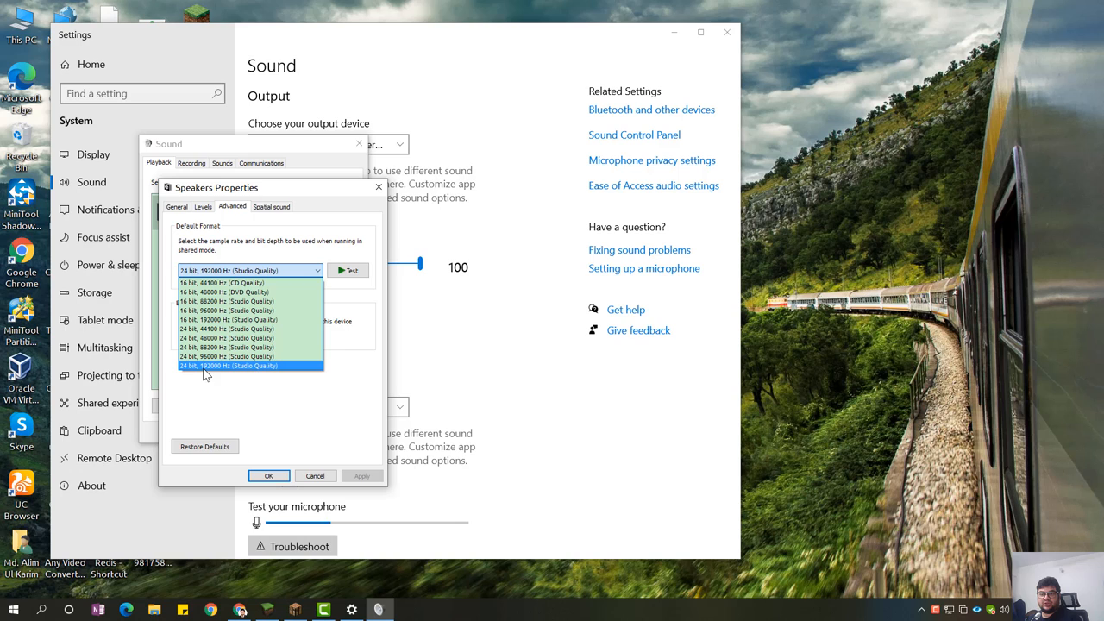
left_click(228, 364)
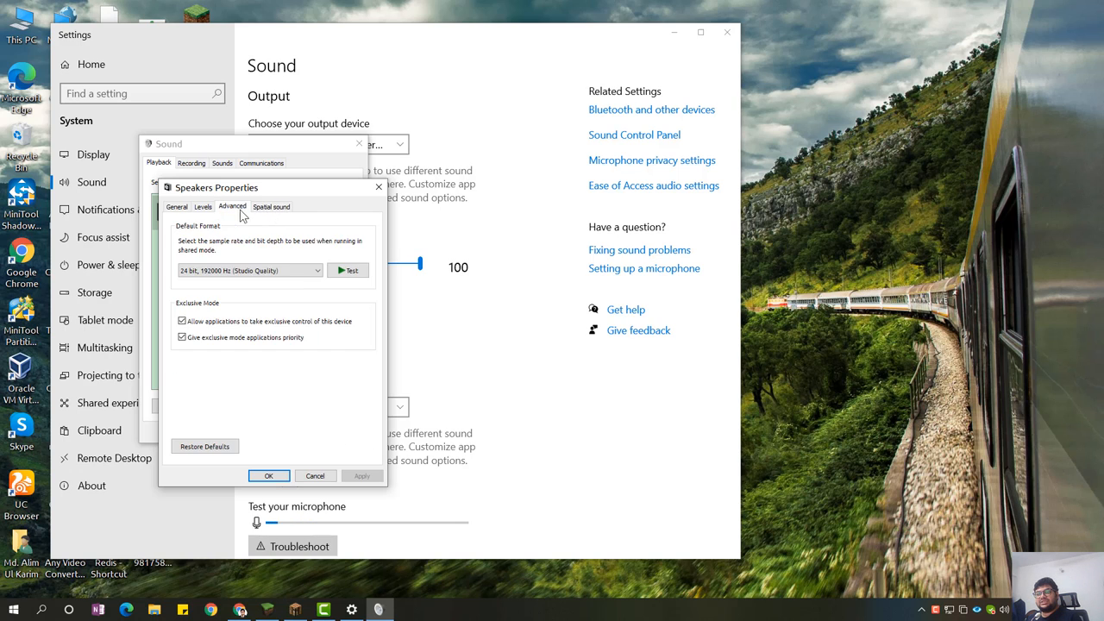
left_click(203, 206)
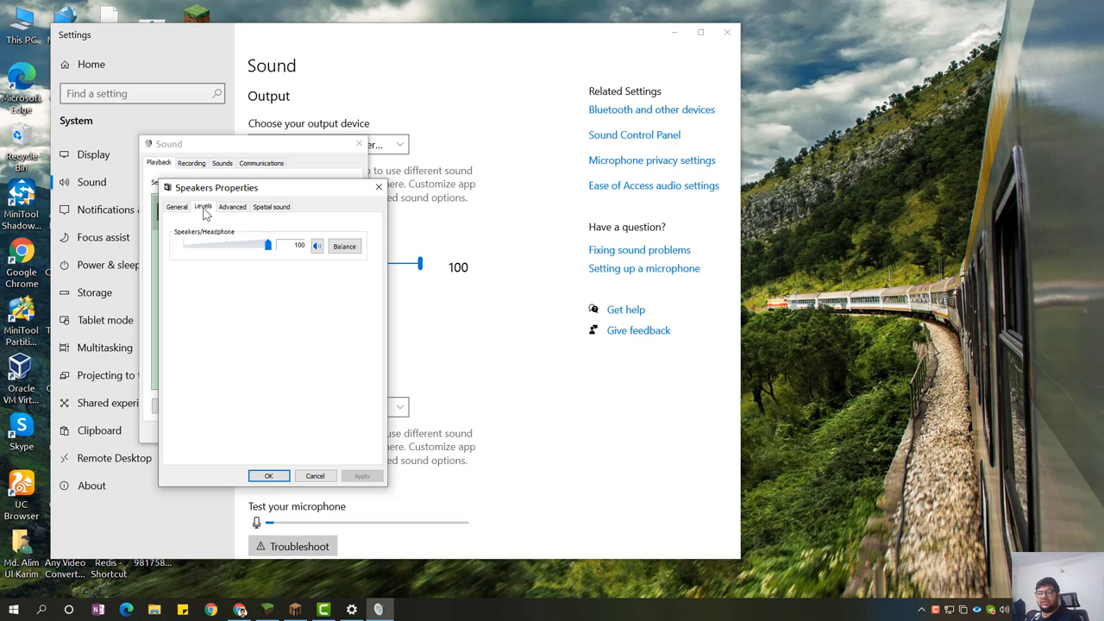
left_click(176, 206)
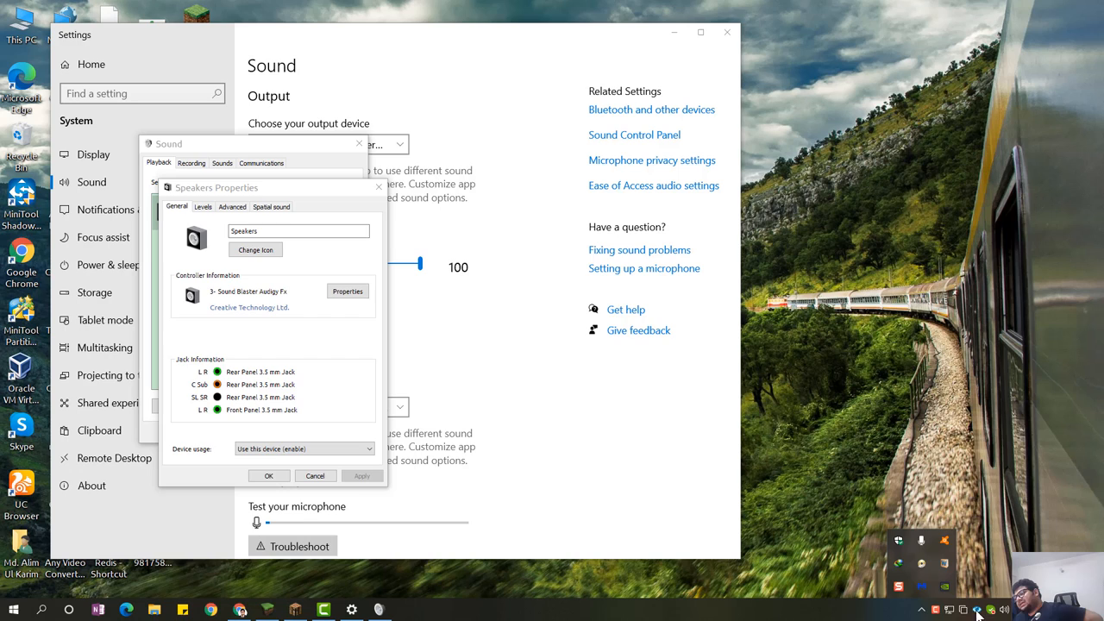
- Close the Windows 10 Settings window, leaving Speakers Properties open
left_click(303, 448)
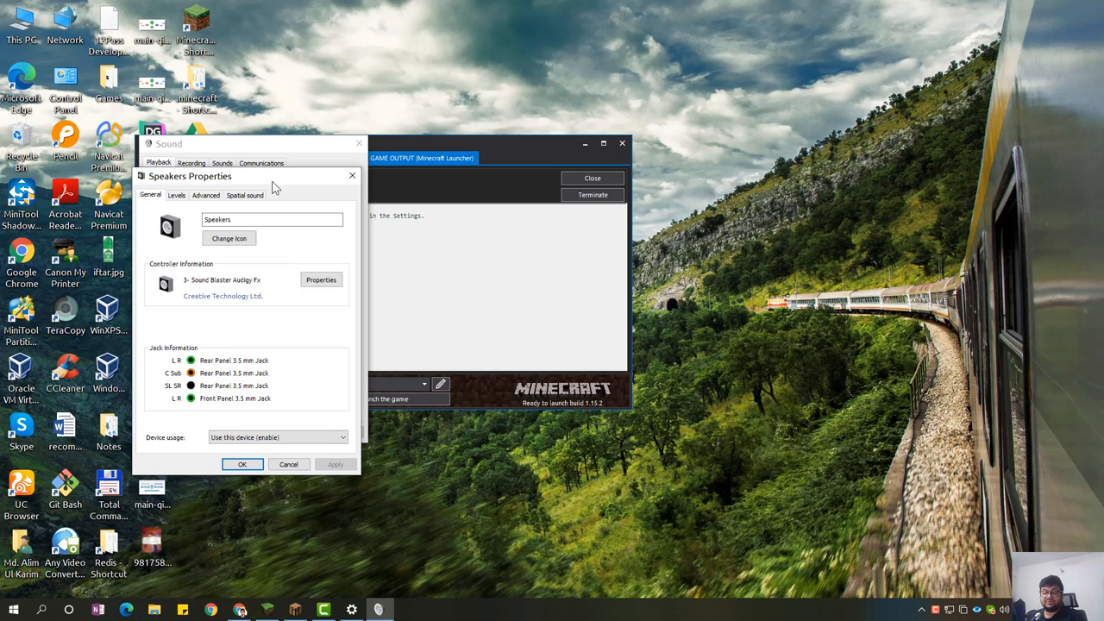
- Verify the speakers' spatial sound is Off, then close Speakers Properties
left_click(245, 194)
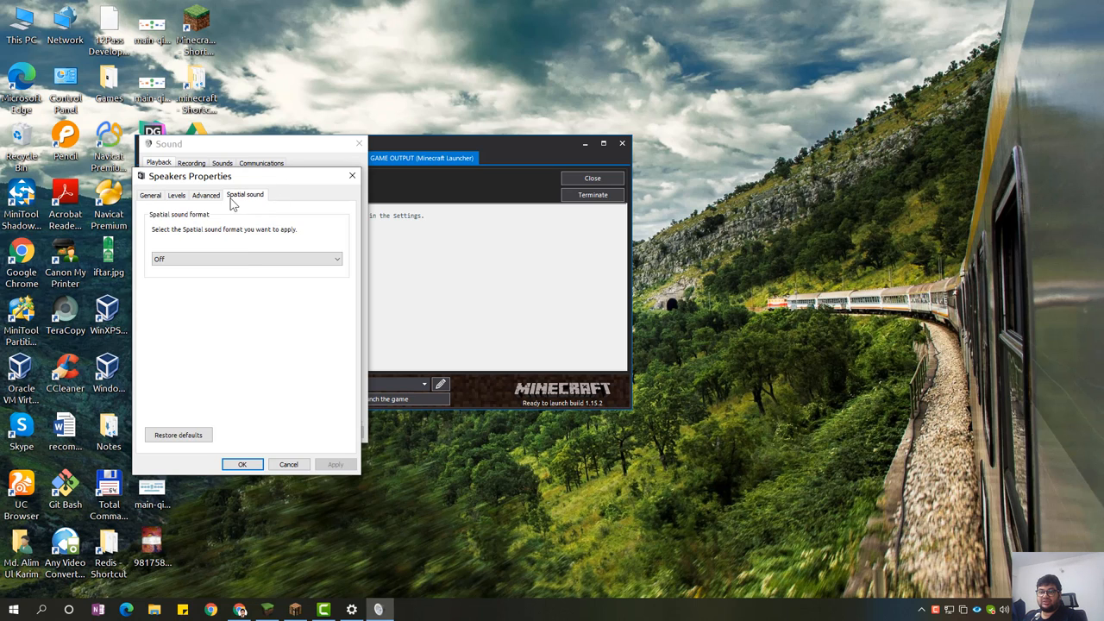
left_click(150, 195)
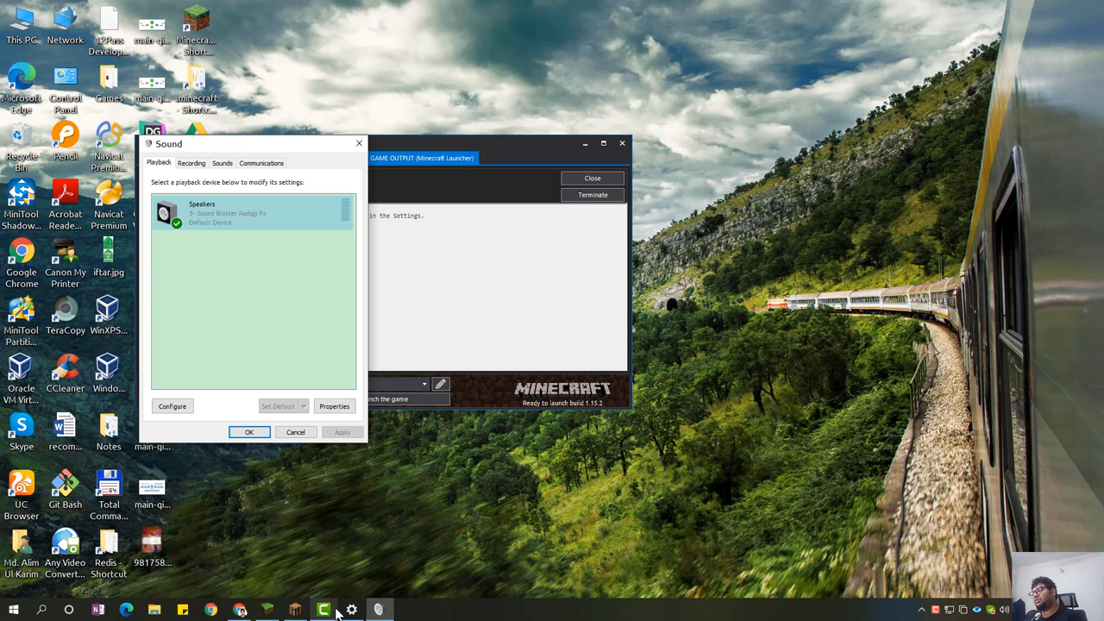
mouse_move(582, 483)
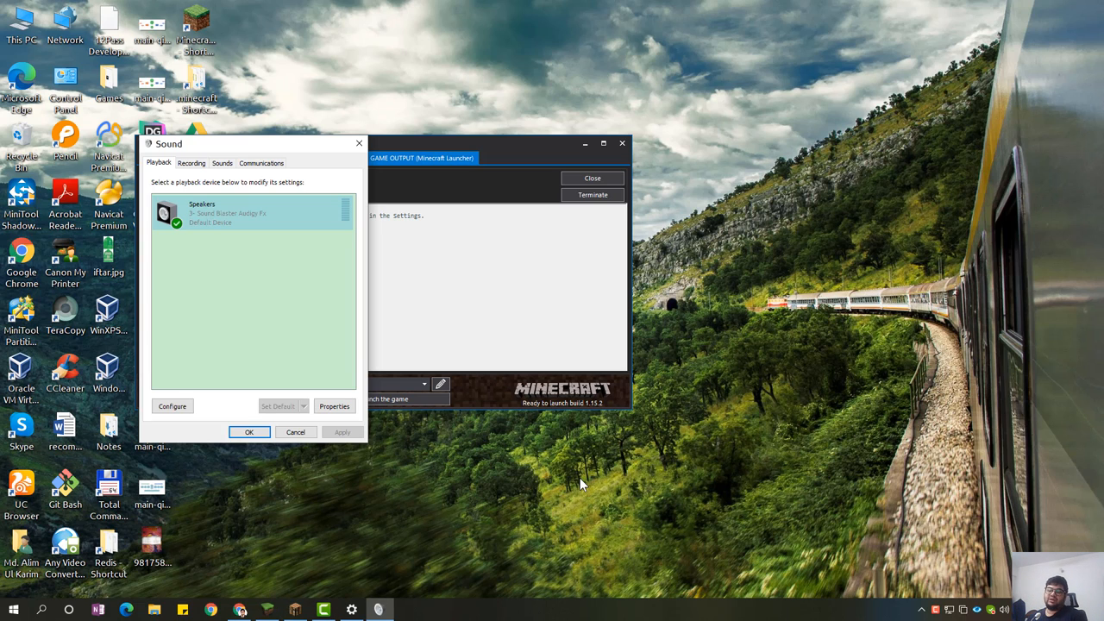